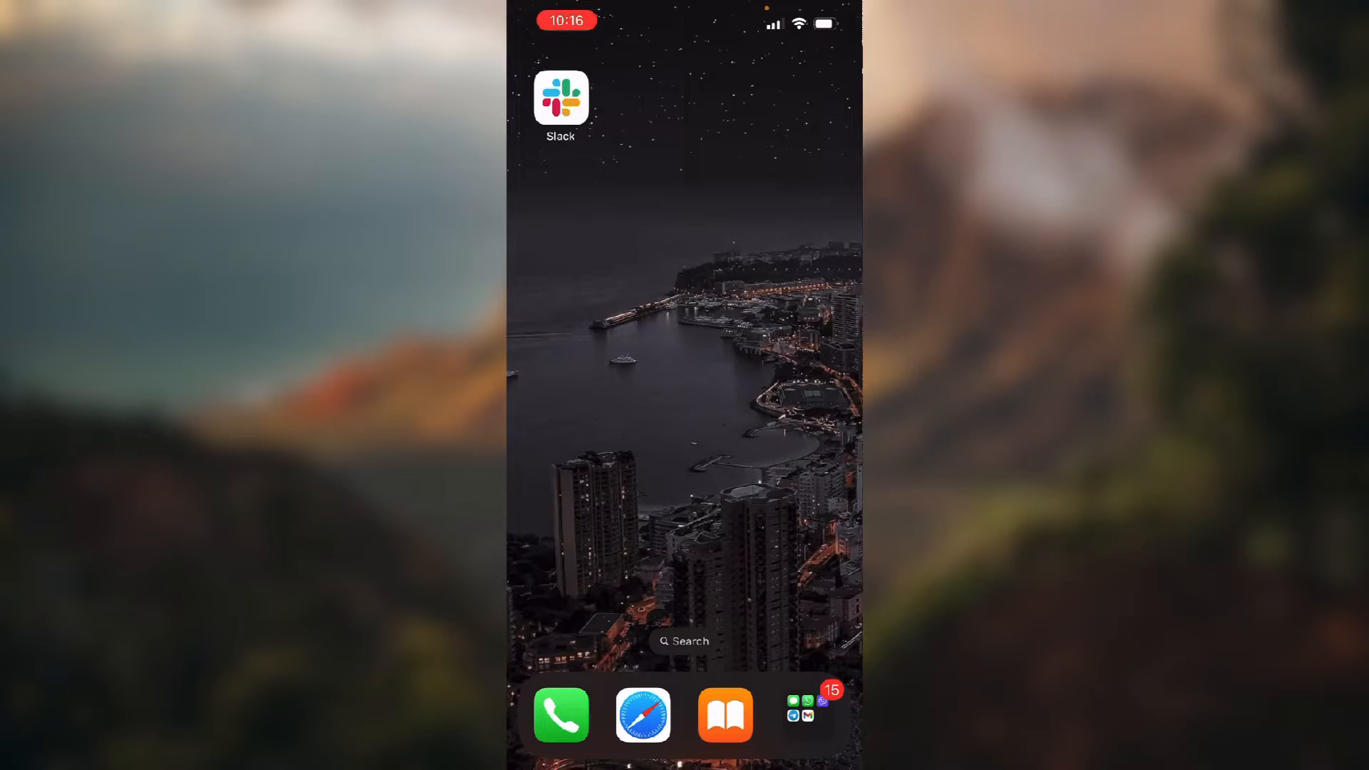
Launch Slack from the Home Screen into the Test workspace home
{"action": "left_click", "coordinate": [559, 95]}
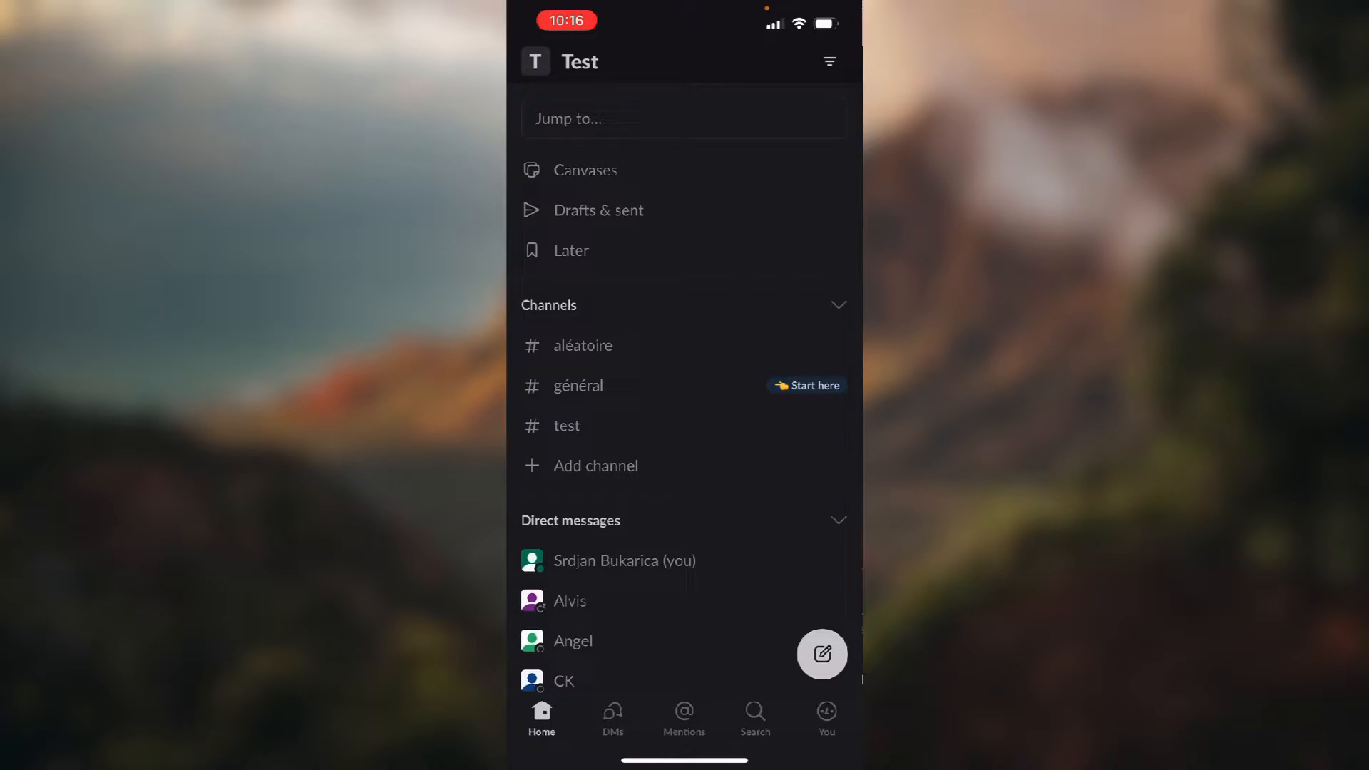
View the DM with Angel, then return to the Direct messages list
{"action": "left_click", "coordinate": [612, 716]}
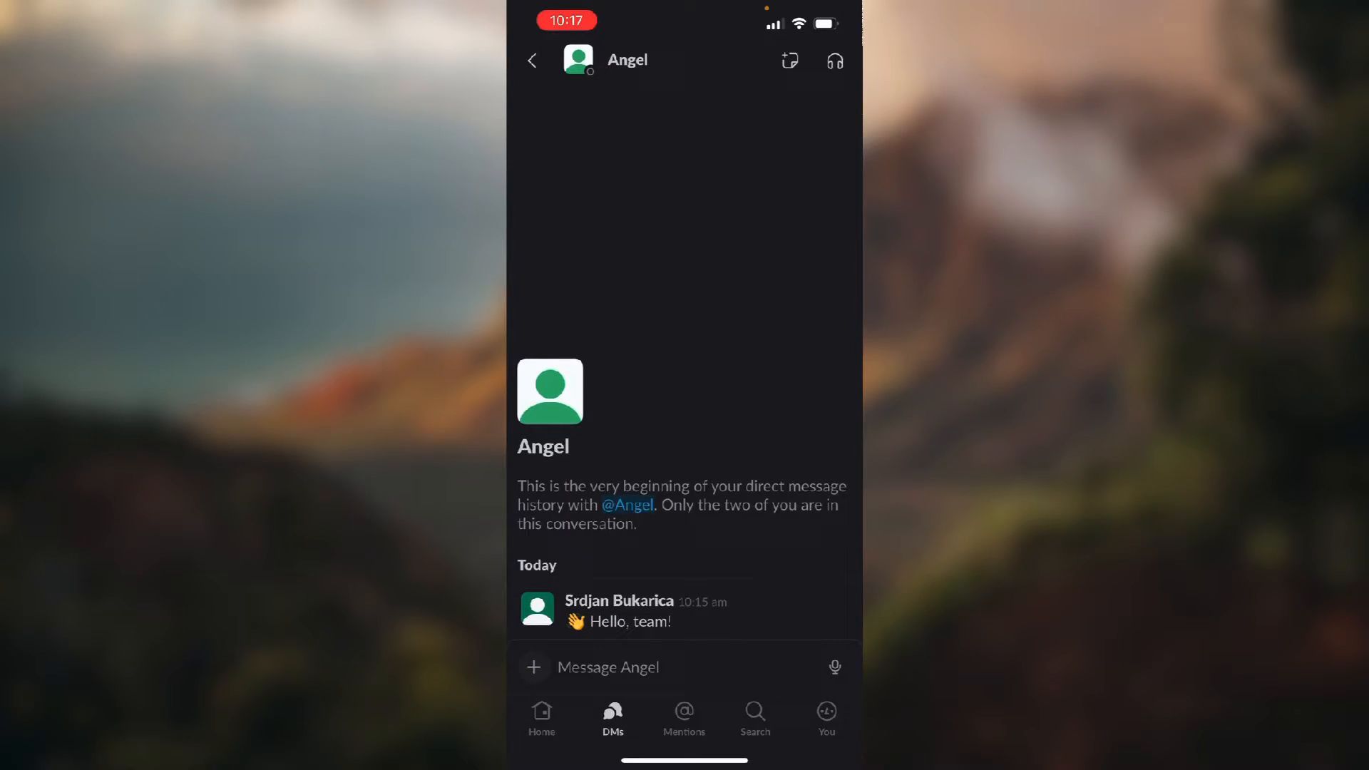
{"action": "left_click", "coordinate": [532, 60]}
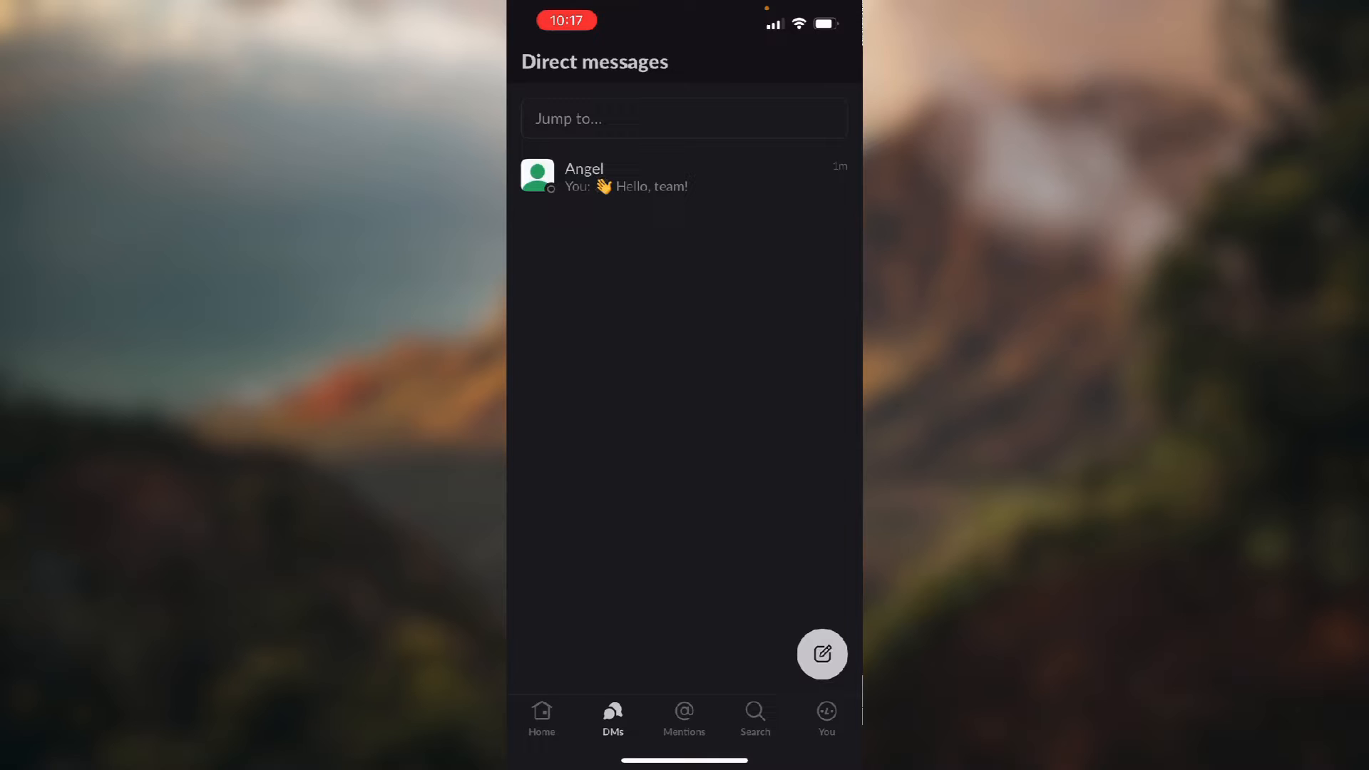
Reopen Angel's conversation and bring up its header options
{"action": "left_click", "coordinate": [683, 177]}
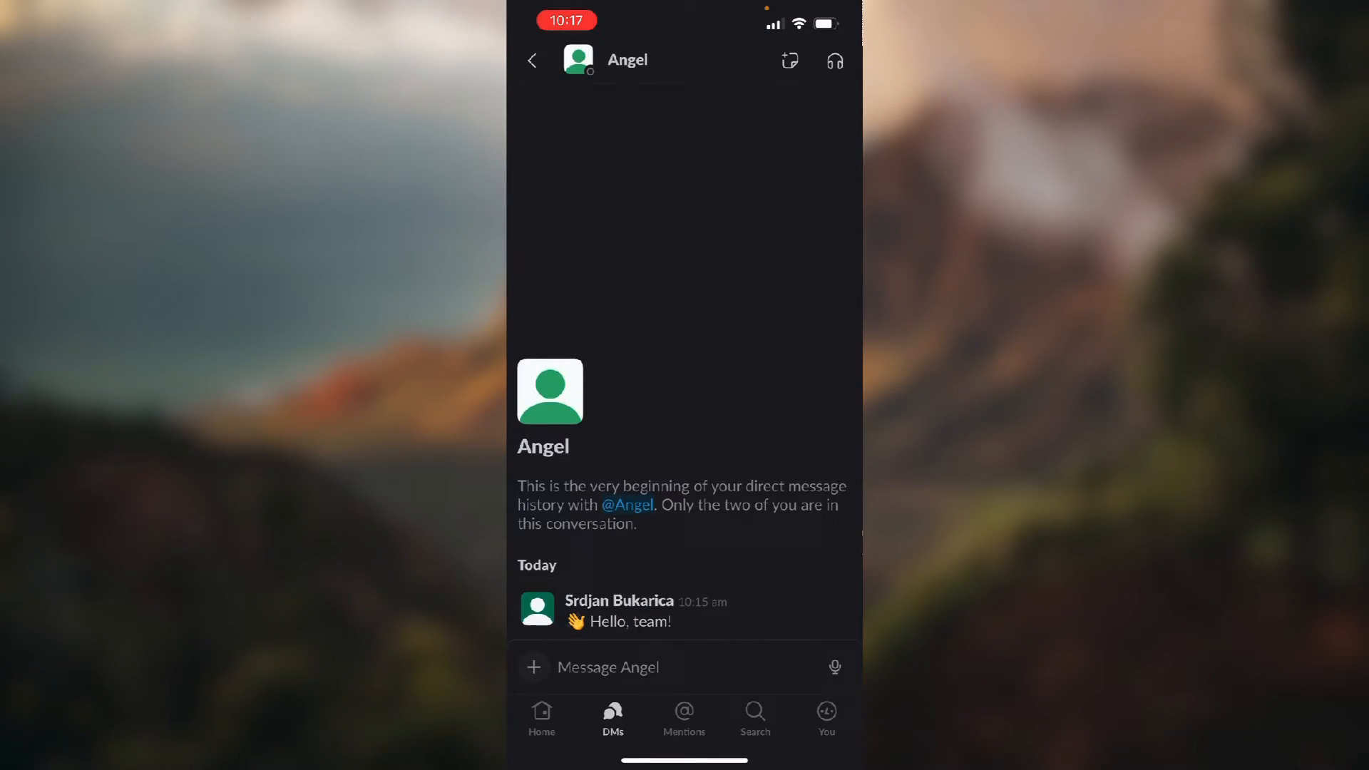
{"action": "left_click", "coordinate": [626, 60]}
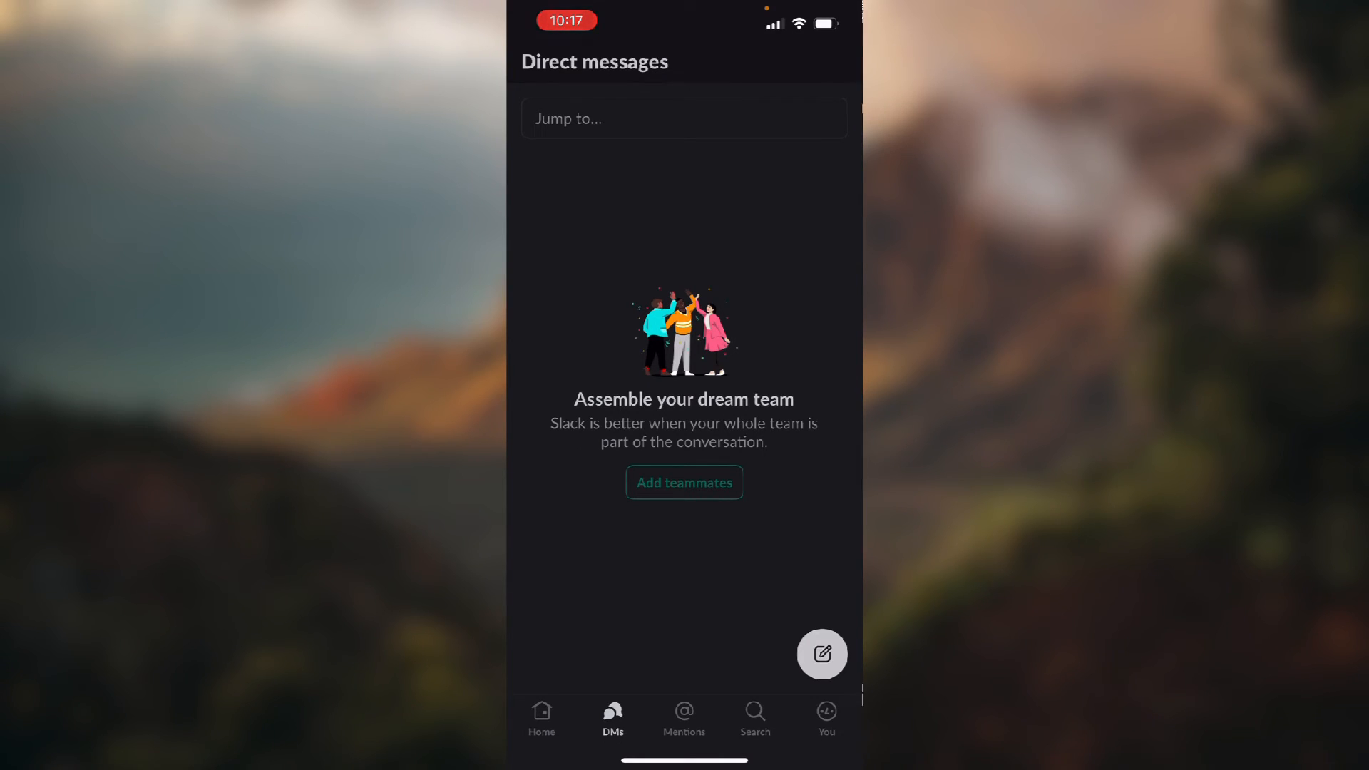
Return to the Test workspace home, where Angel no longer appears
{"action": "left_click", "coordinate": [541, 716]}
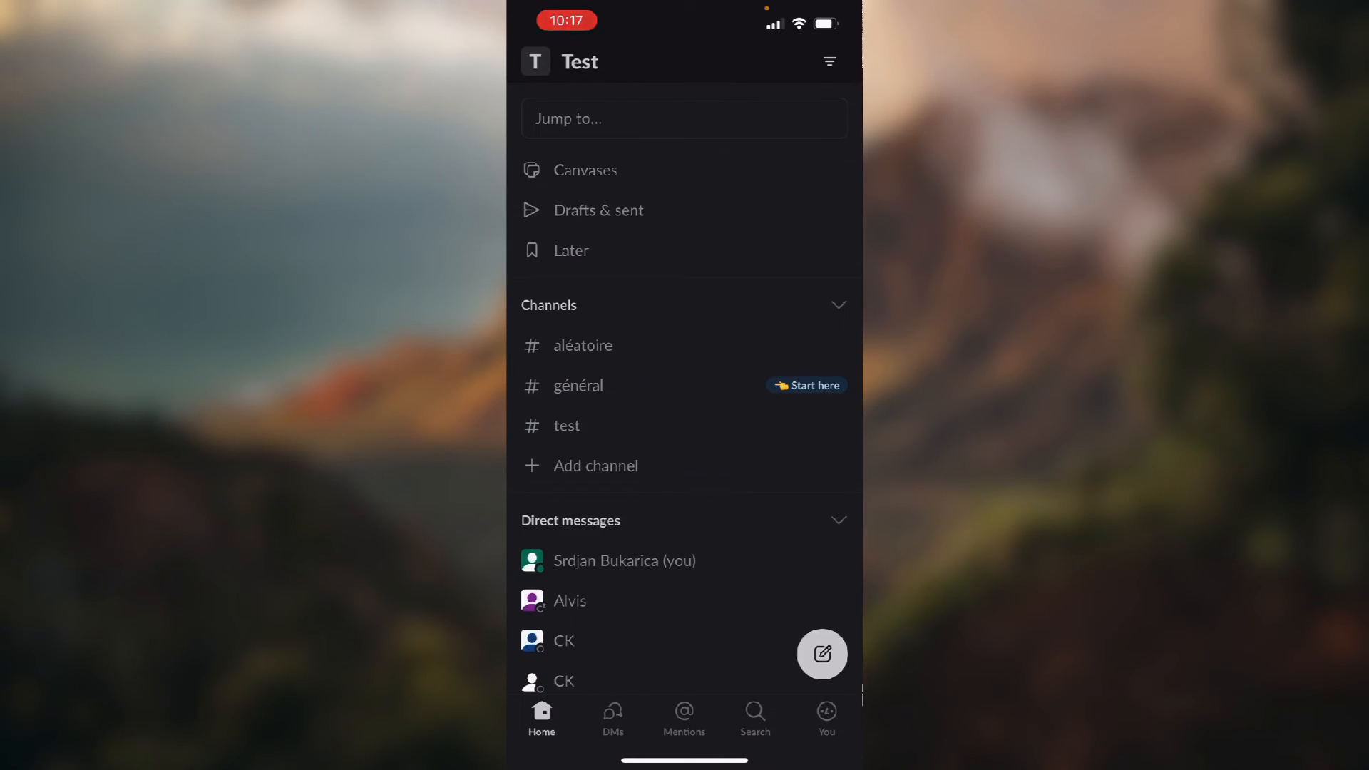